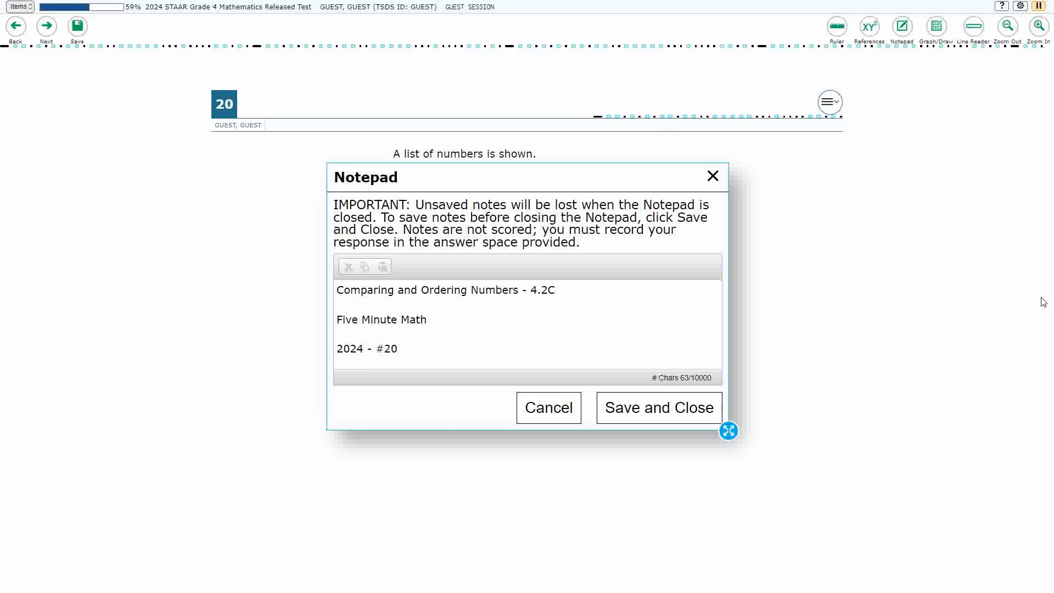
Close the notepad and open the Graph Paper overlay expanded across the whole question
click(712, 176)
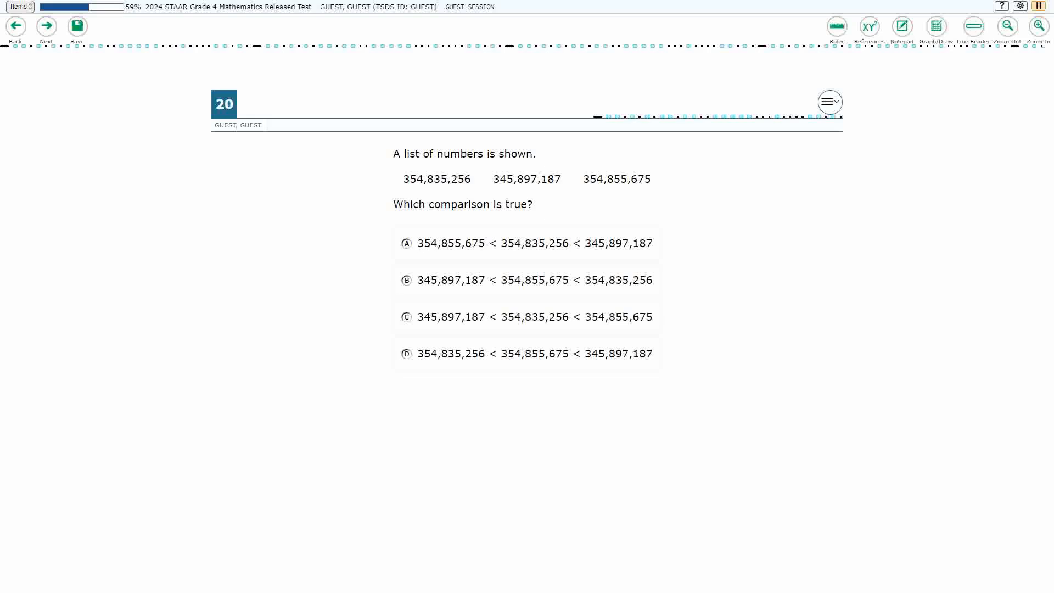
click(935, 26)
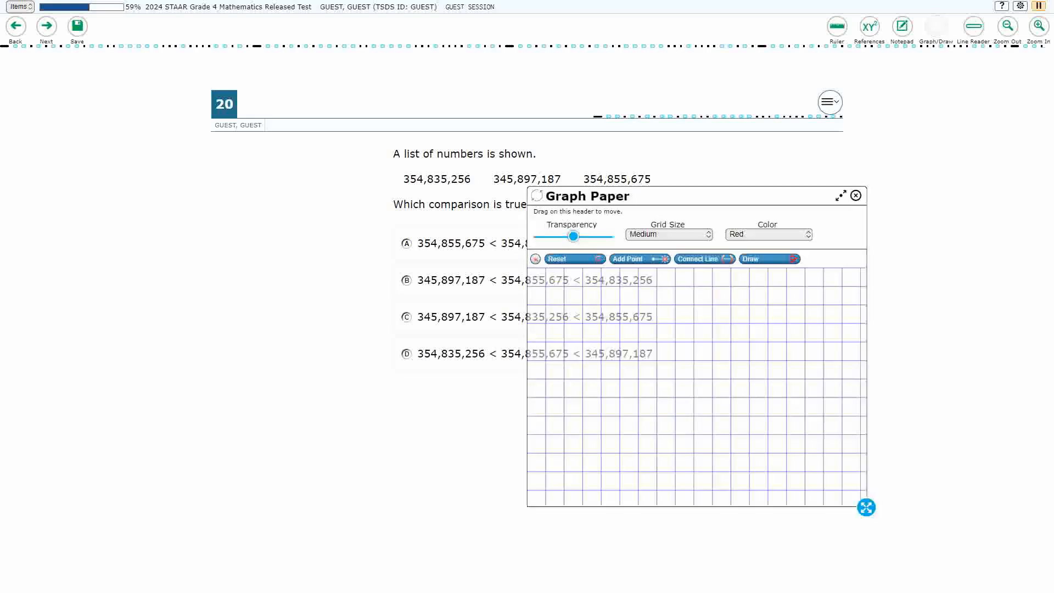
click(841, 195)
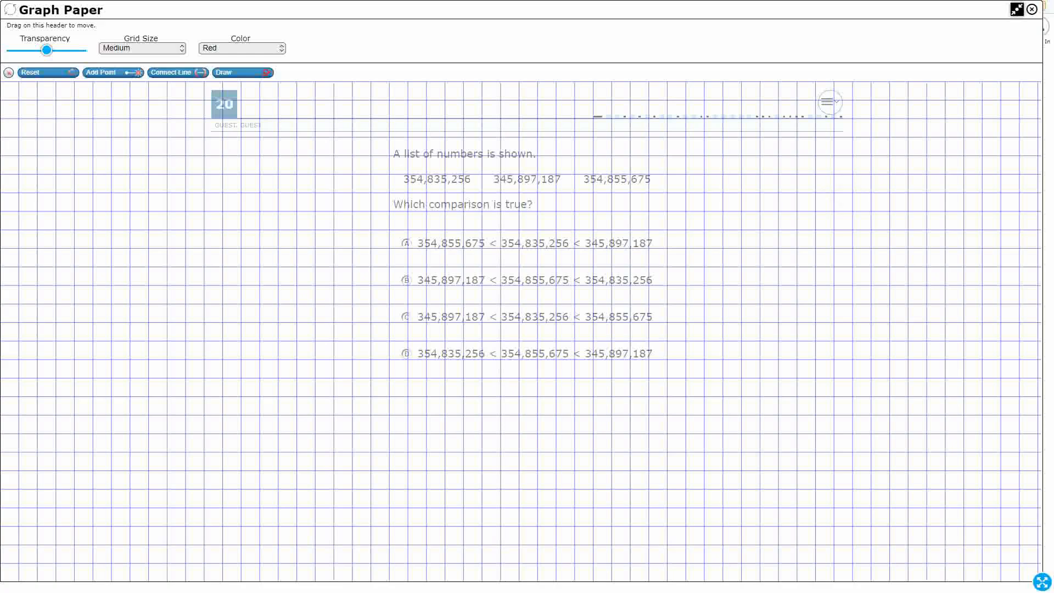
Make the grid fully transparent, write L → M → G in red, and switch the pen to black
drag(46, 50, 82, 50)
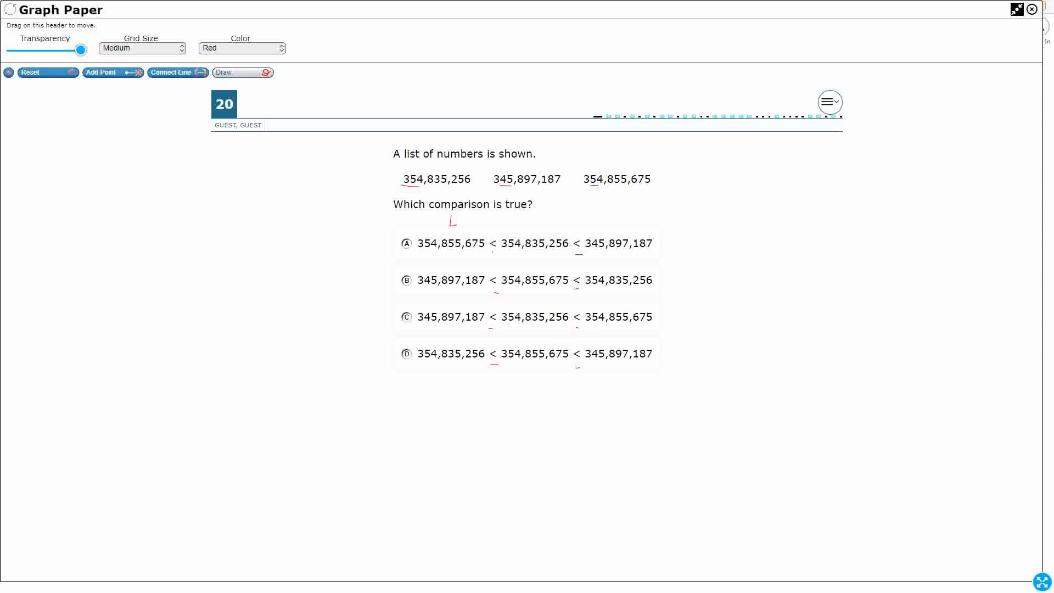
drag(484, 221, 537, 218)
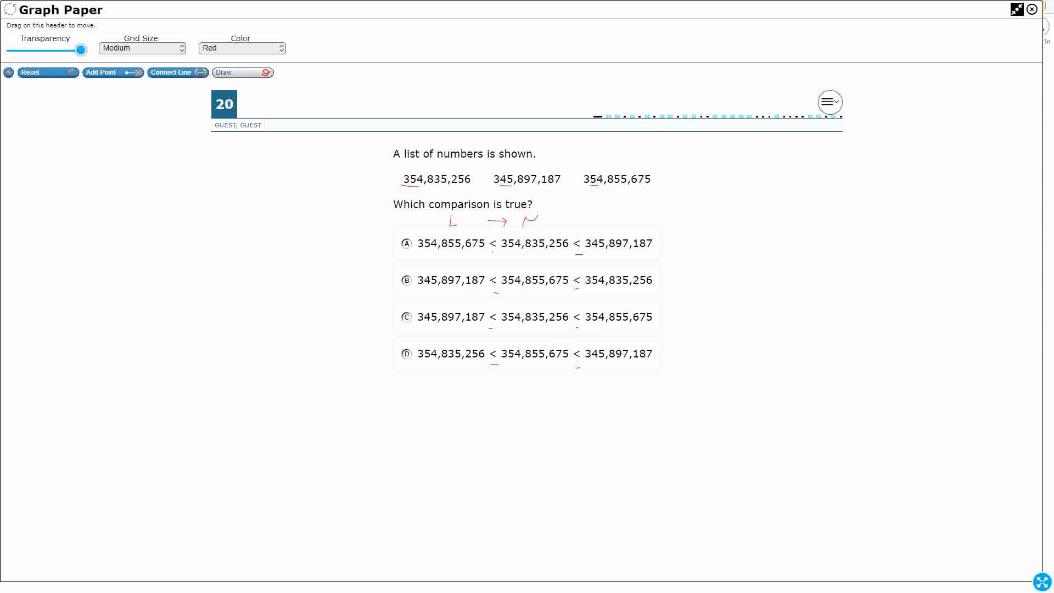
drag(528, 215, 571, 218)
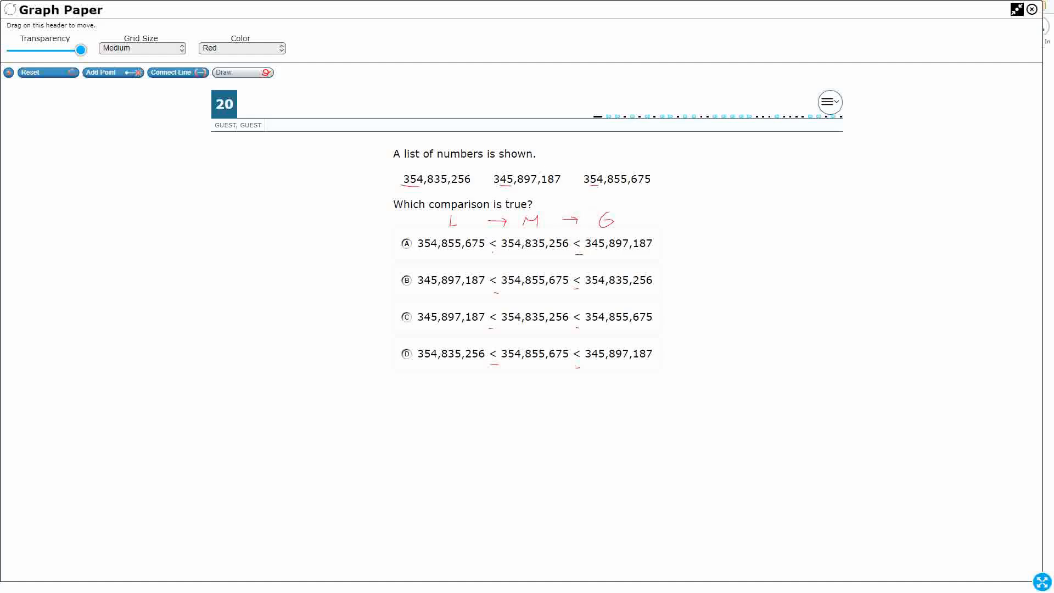
click(240, 49)
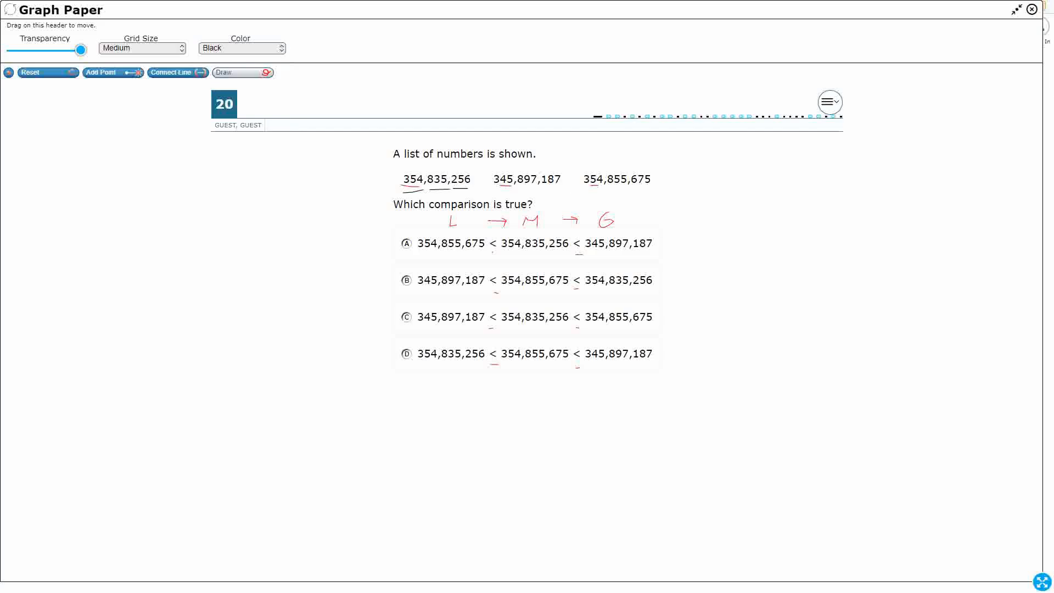
Sketch the chart's black vertical and header lines, labelling the thousands and millions (m) periods
drag(230, 160, 232, 348)
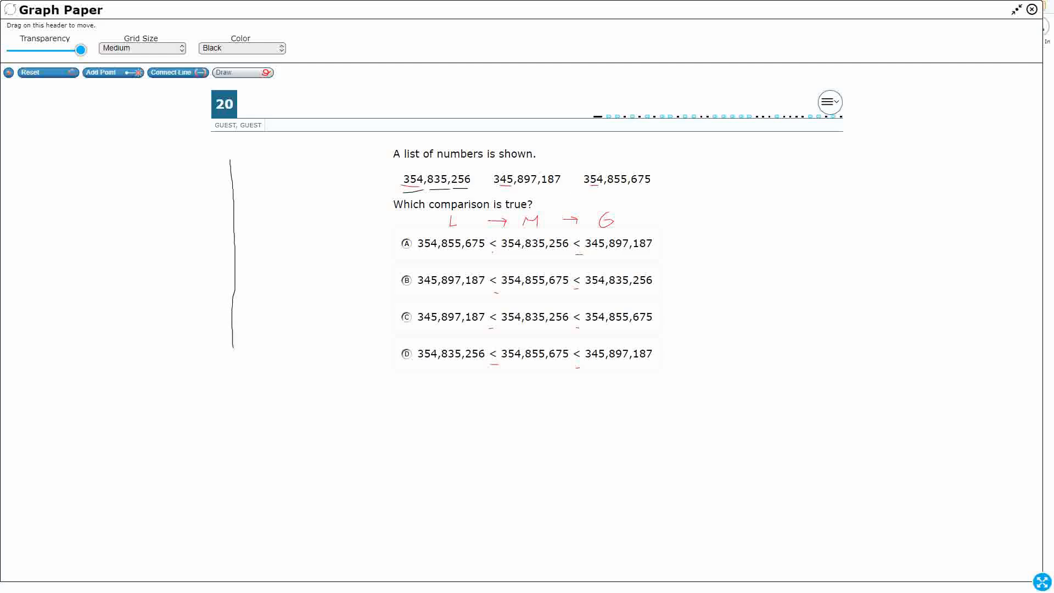
drag(131, 158, 131, 251)
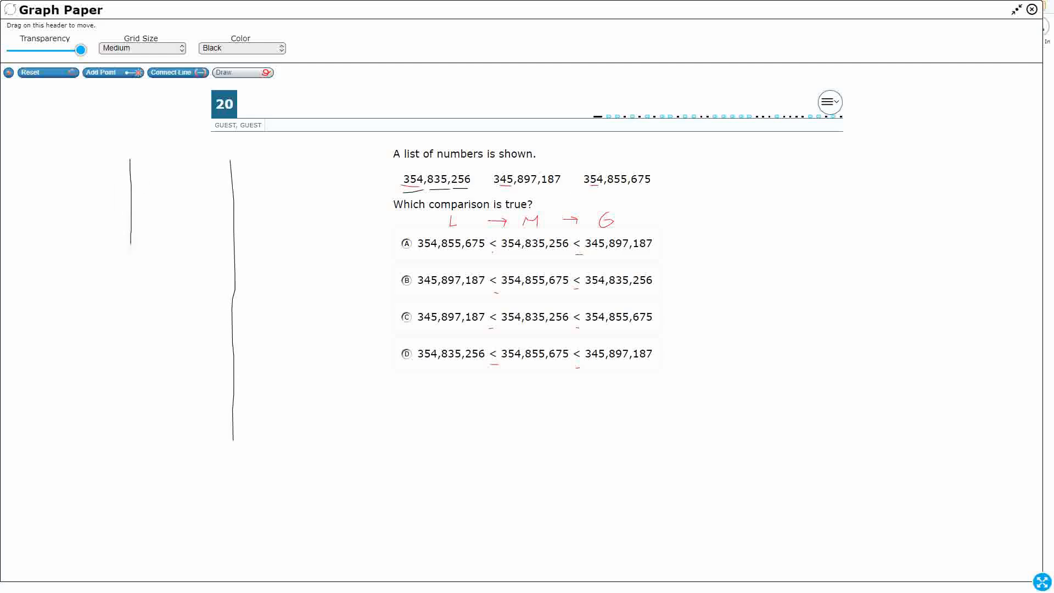
drag(131, 242, 141, 461)
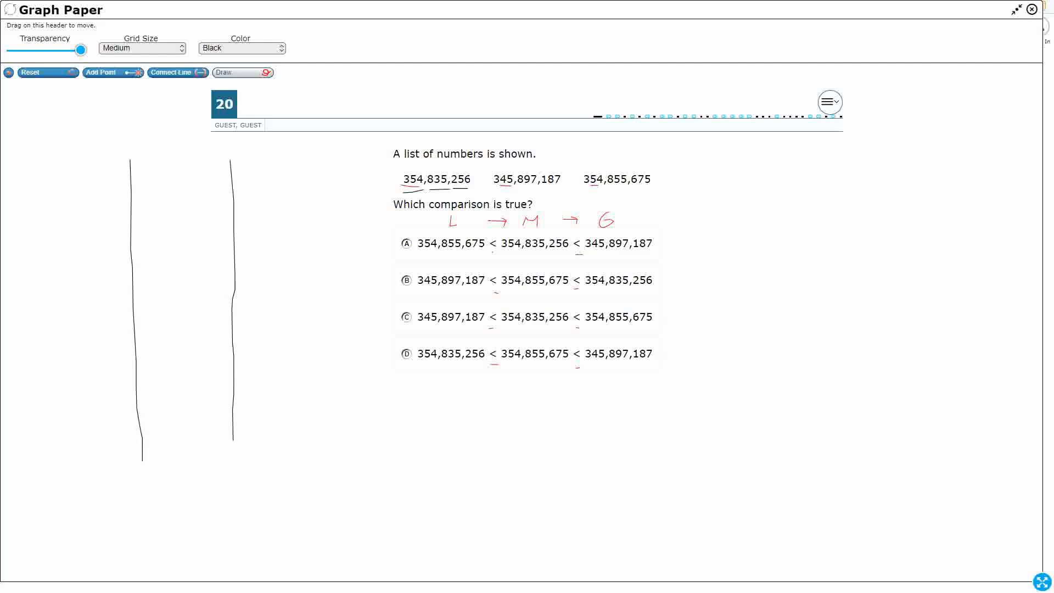
drag(54, 182, 329, 181)
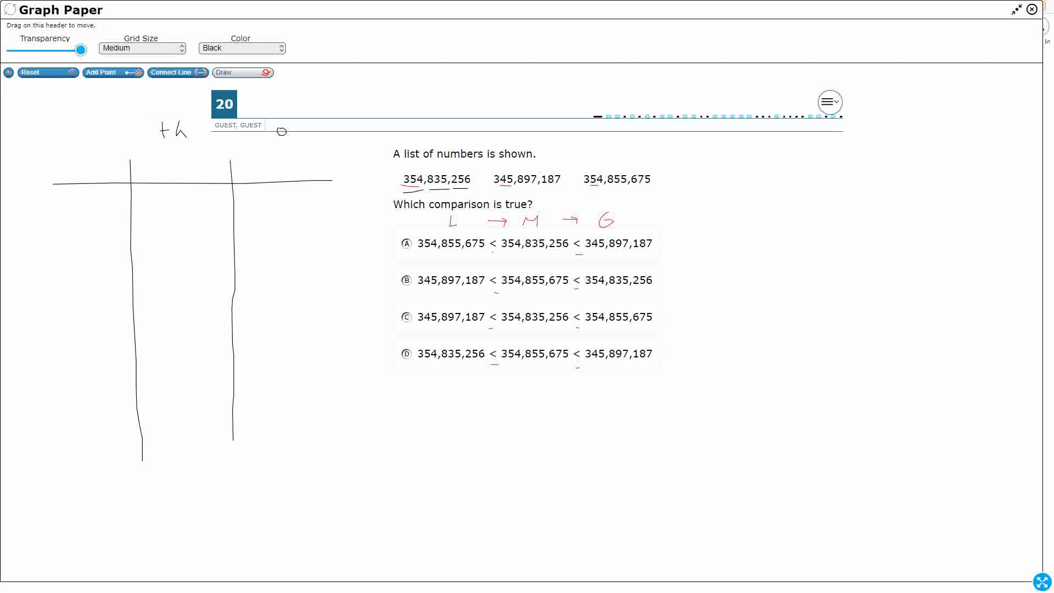
drag(71, 131, 91, 131)
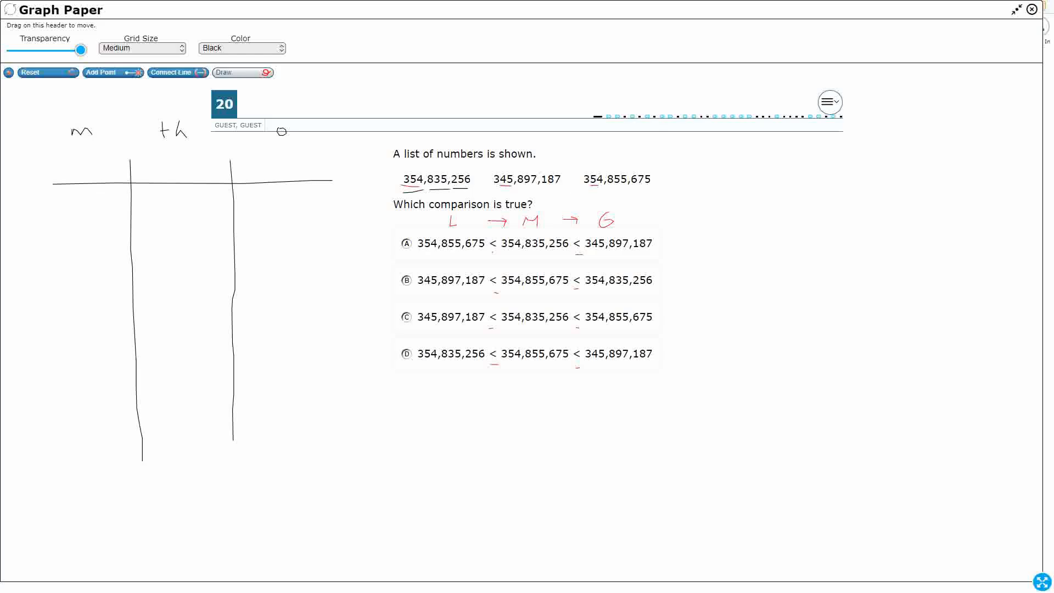
In blue, add h, t, o column dividers and headers for each period
click(242, 49)
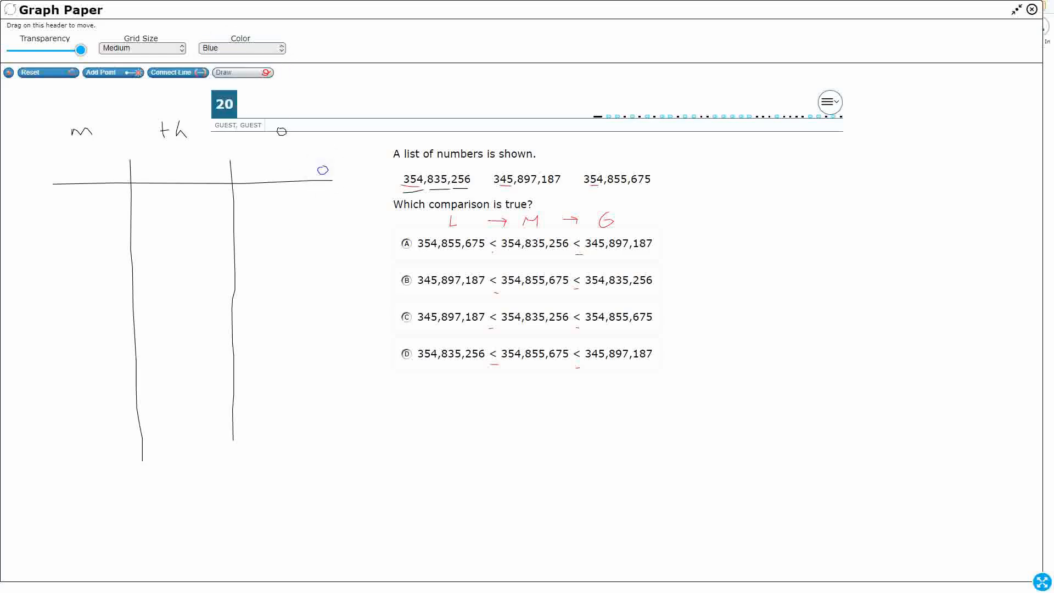
drag(242, 170, 323, 170)
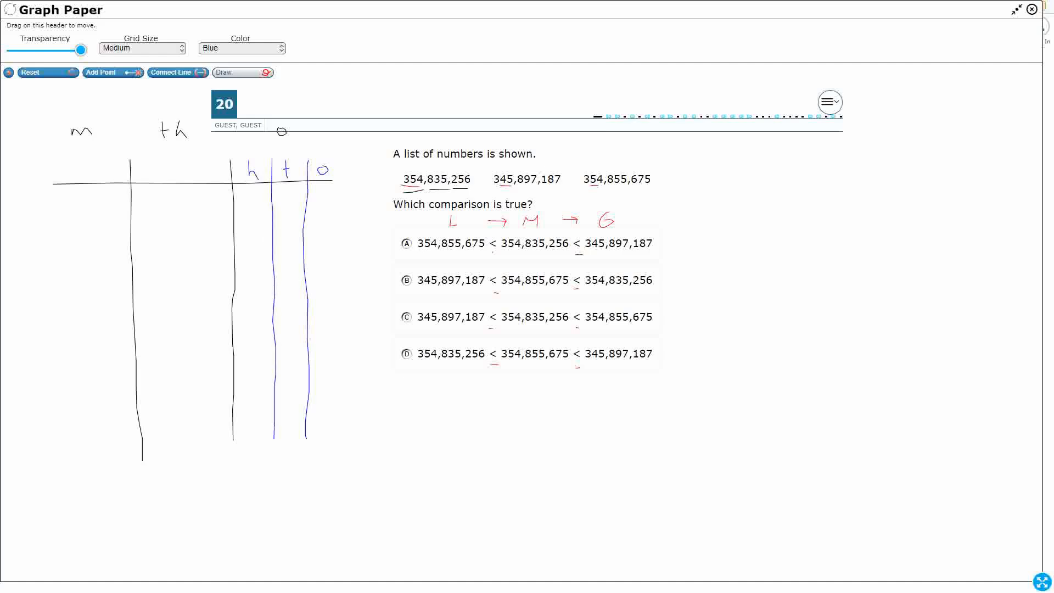
drag(201, 172, 214, 171)
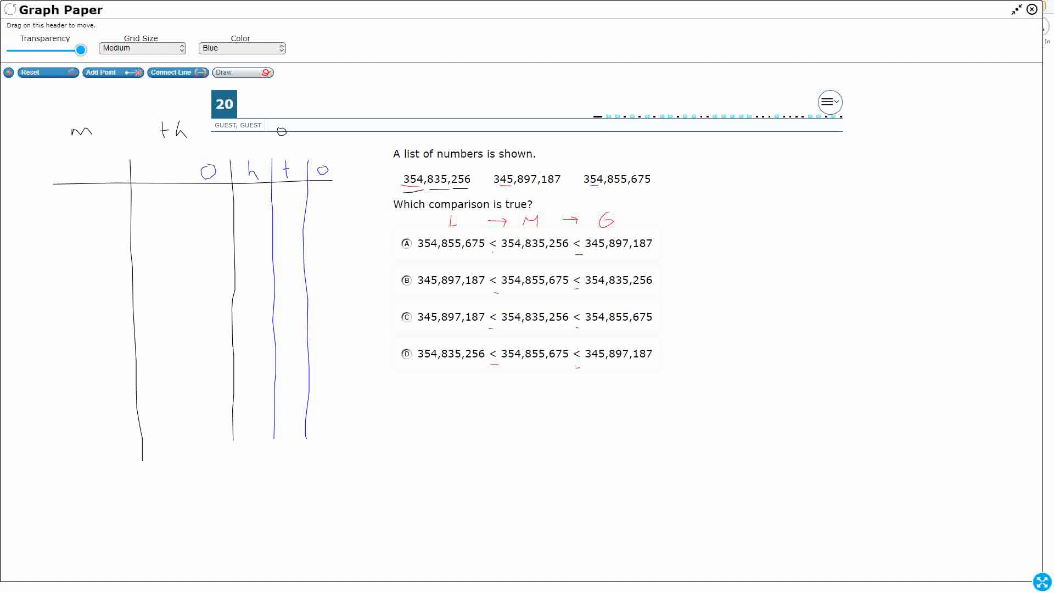
drag(167, 165, 174, 175)
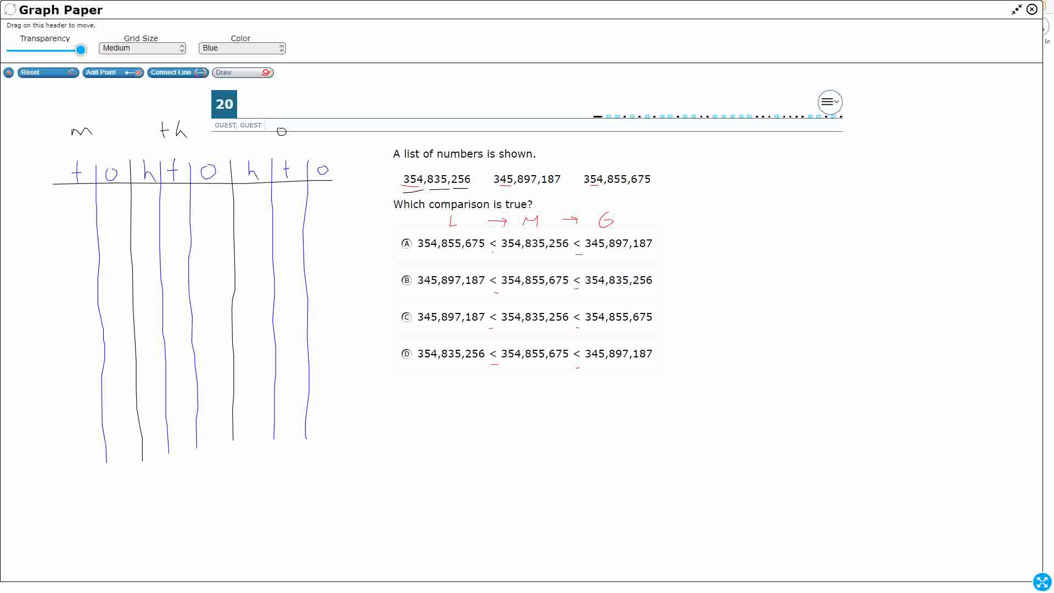
drag(61, 178, 71, 467)
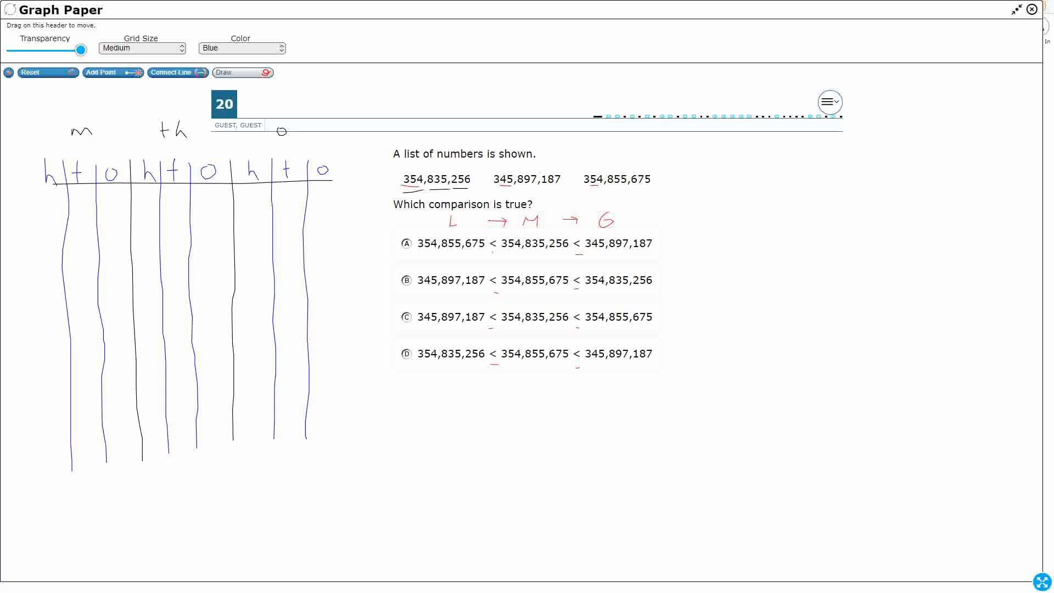
click(241, 48)
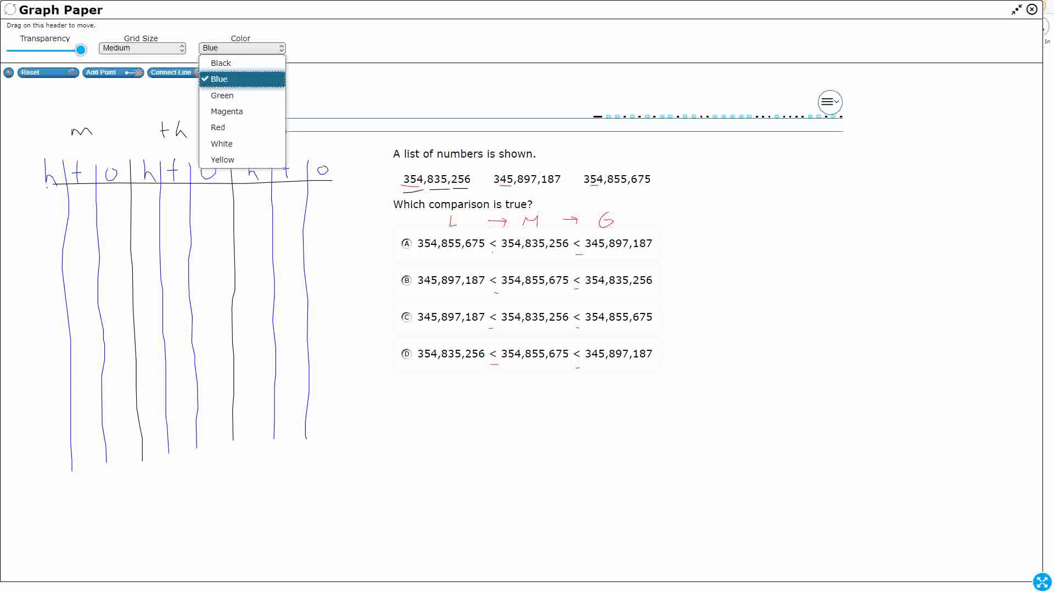
Write 354,835,256 in green in row one; box and write 345,897,187 in magenta
click(221, 95)
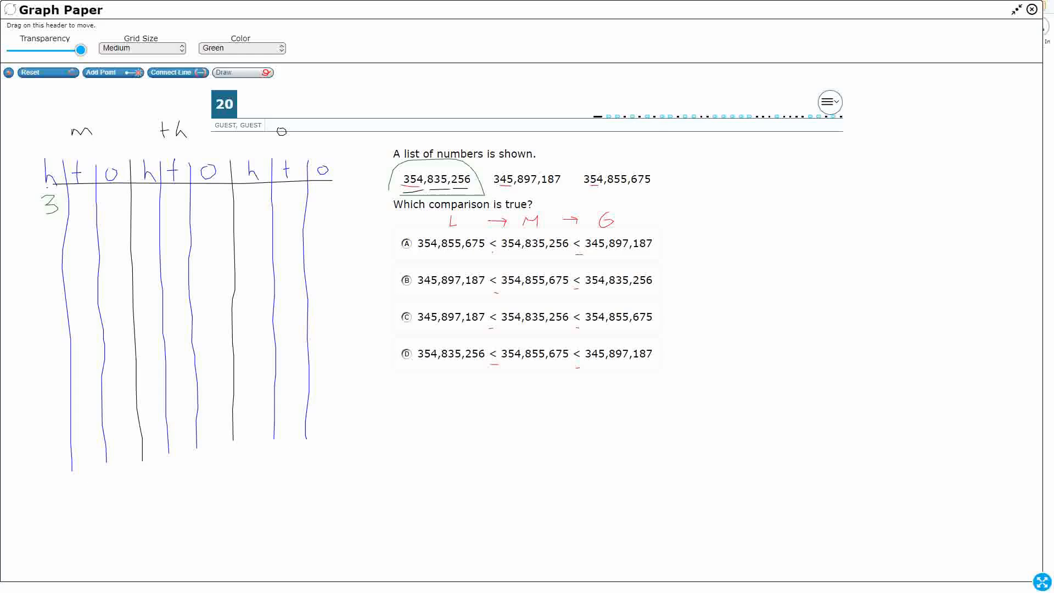
drag(74, 201, 90, 211)
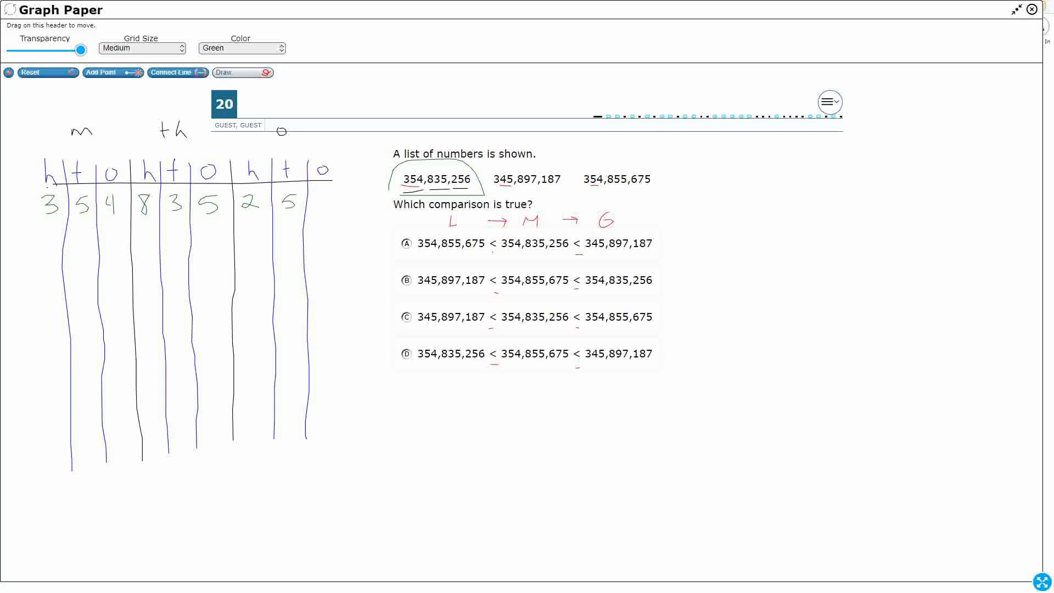
click(241, 49)
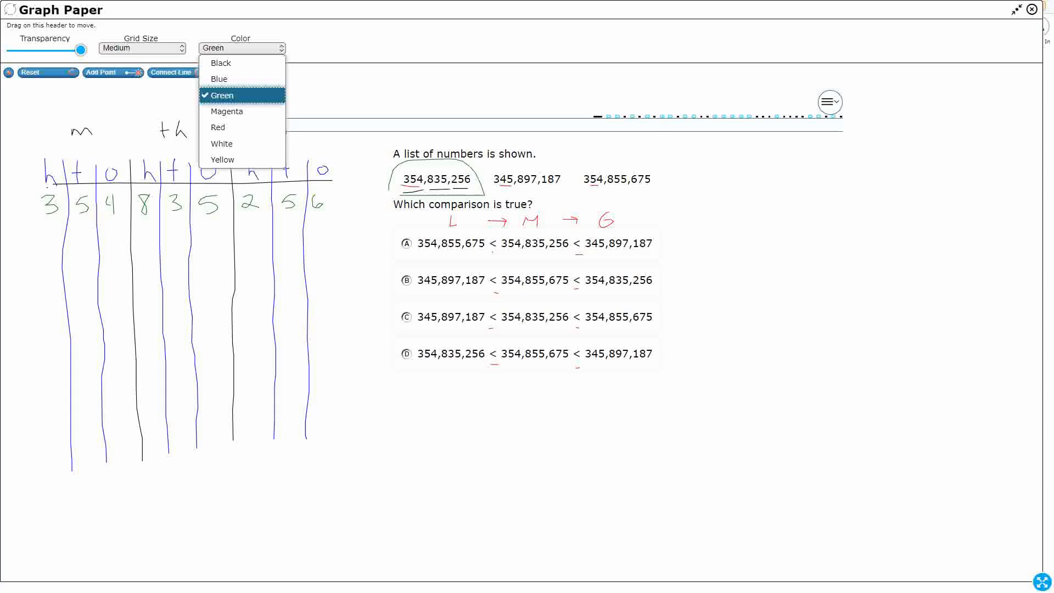
click(226, 111)
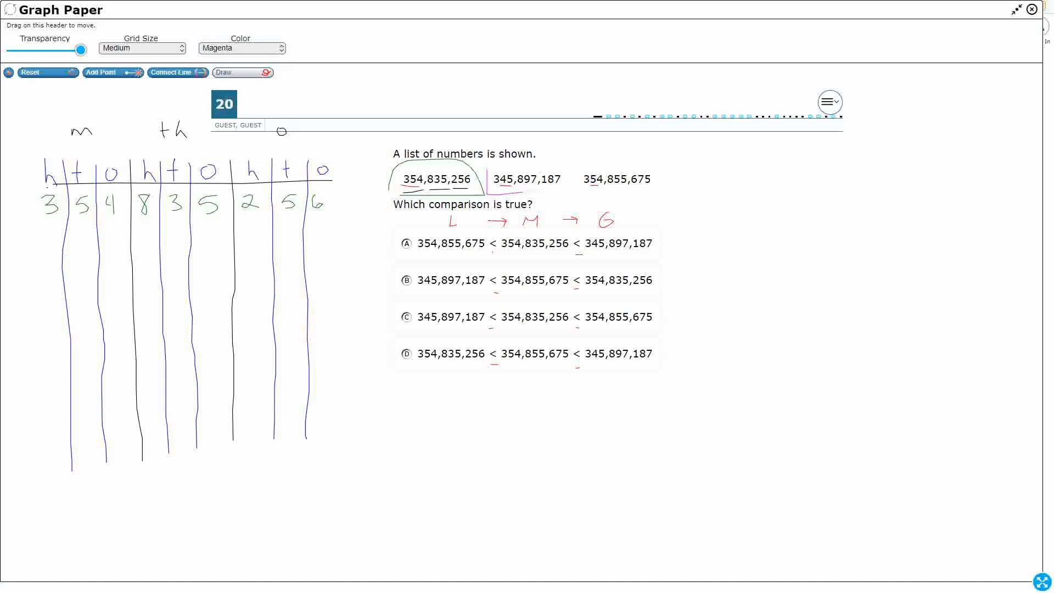
drag(490, 170, 566, 191)
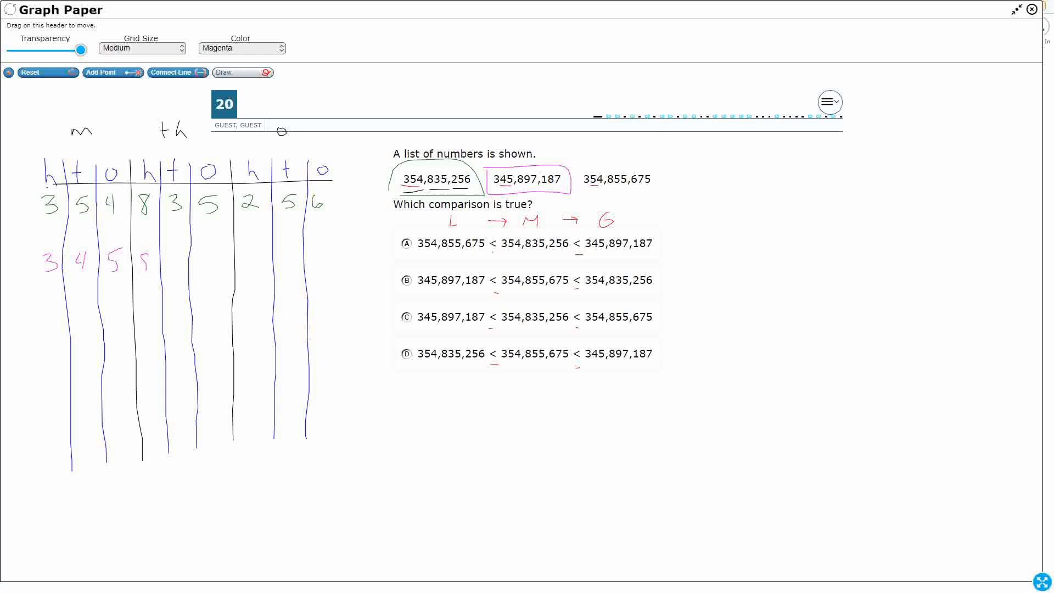
drag(171, 262, 209, 262)
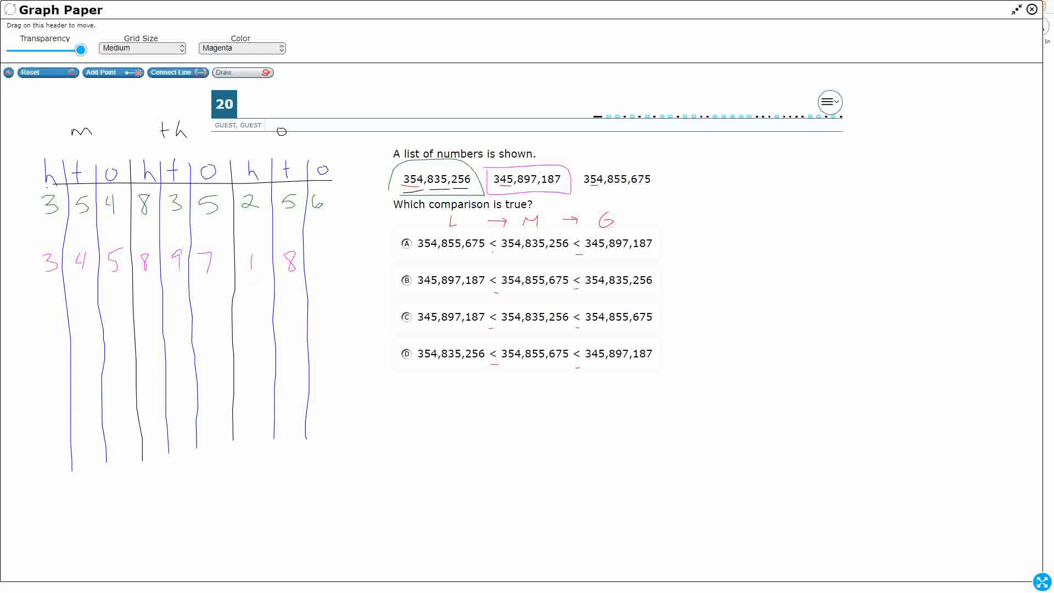
click(241, 48)
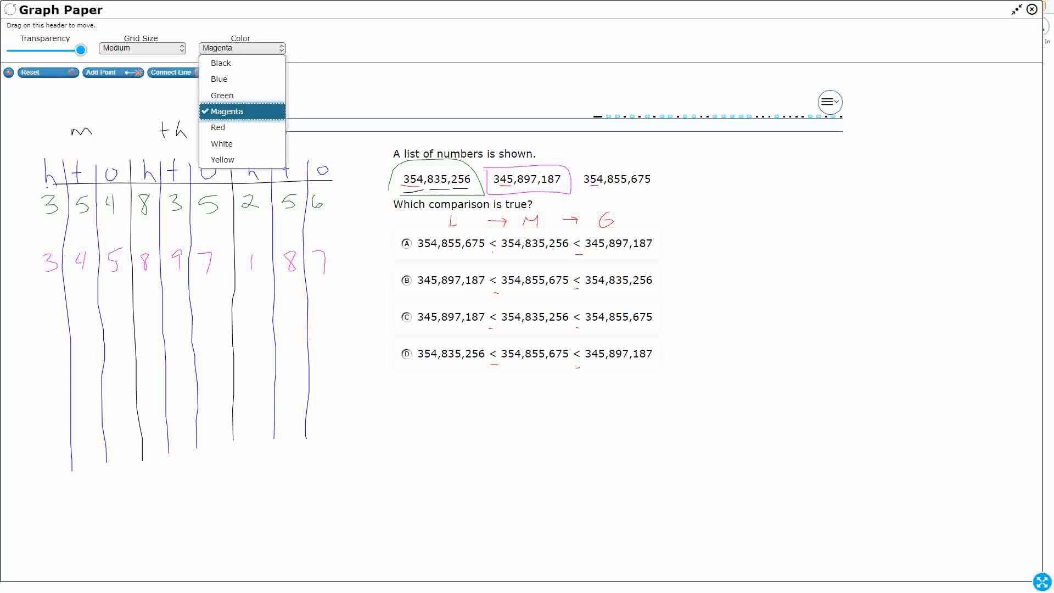
In black, add 354,855,675 as row three, box it, circle L, and draw a rightward arrow
click(221, 63)
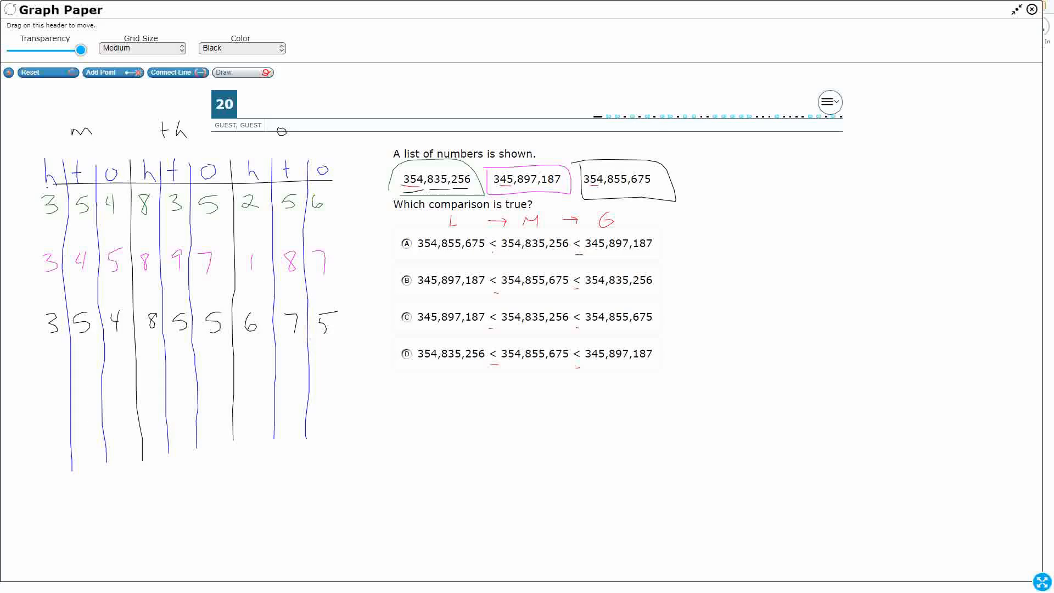
drag(450, 212, 450, 232)
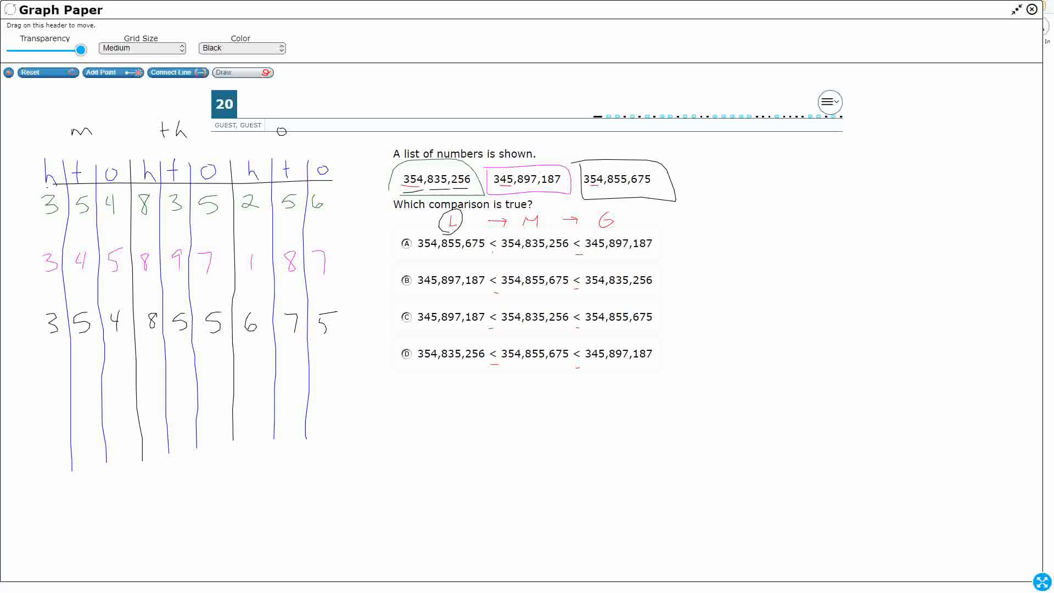
drag(47, 96, 121, 98)
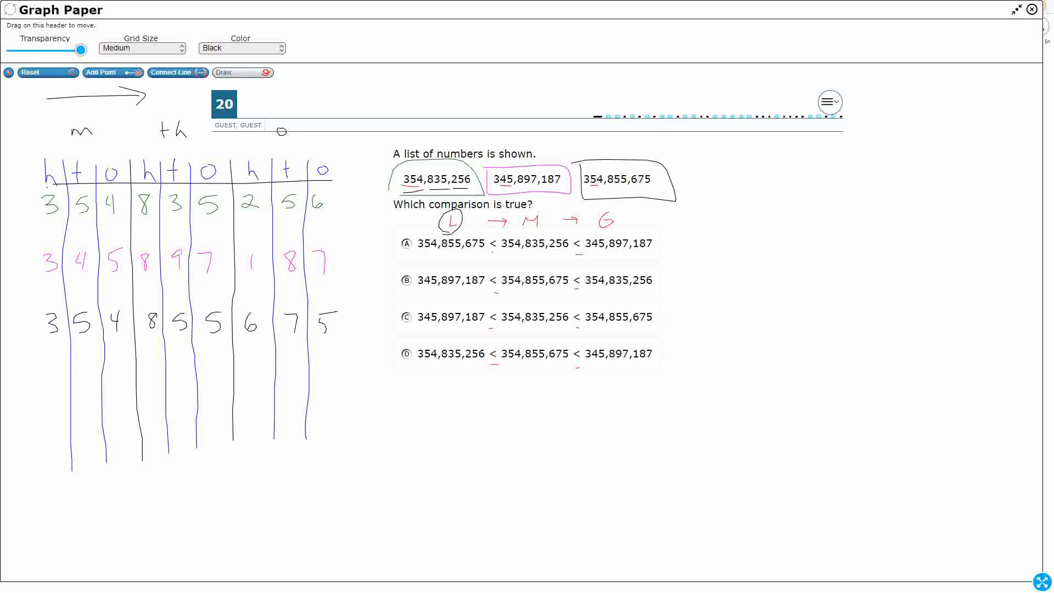
click(241, 49)
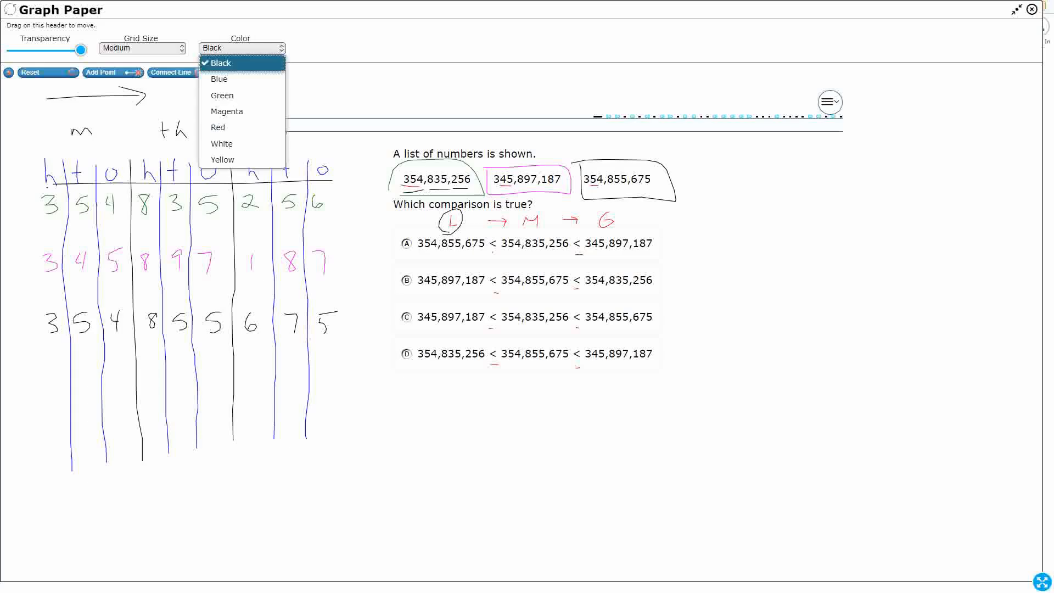
In red, box the magenta second row and write 345,897,187 below the answer choices
click(217, 127)
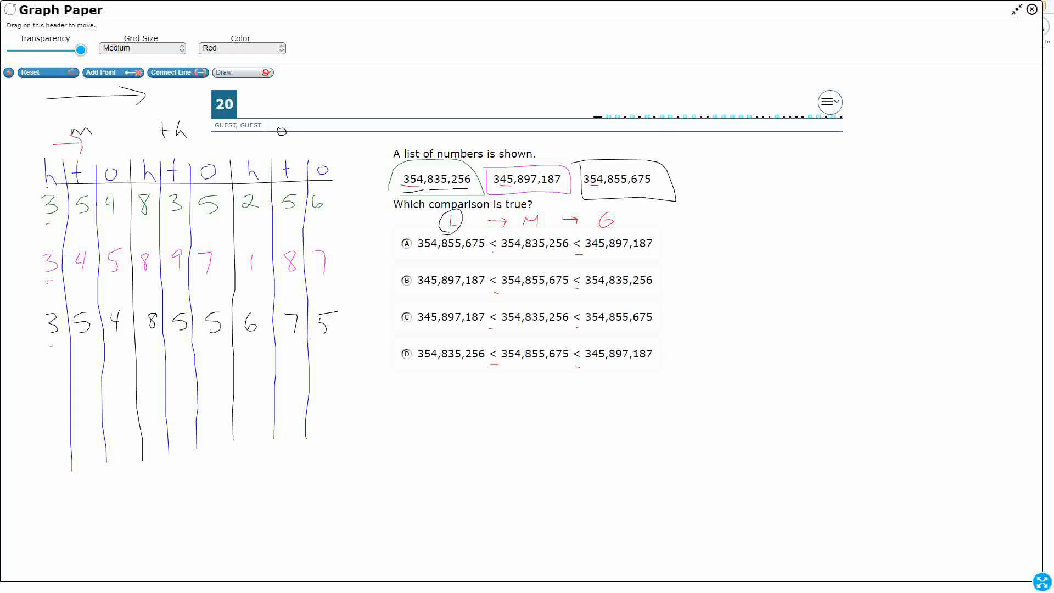
drag(40, 276, 148, 276)
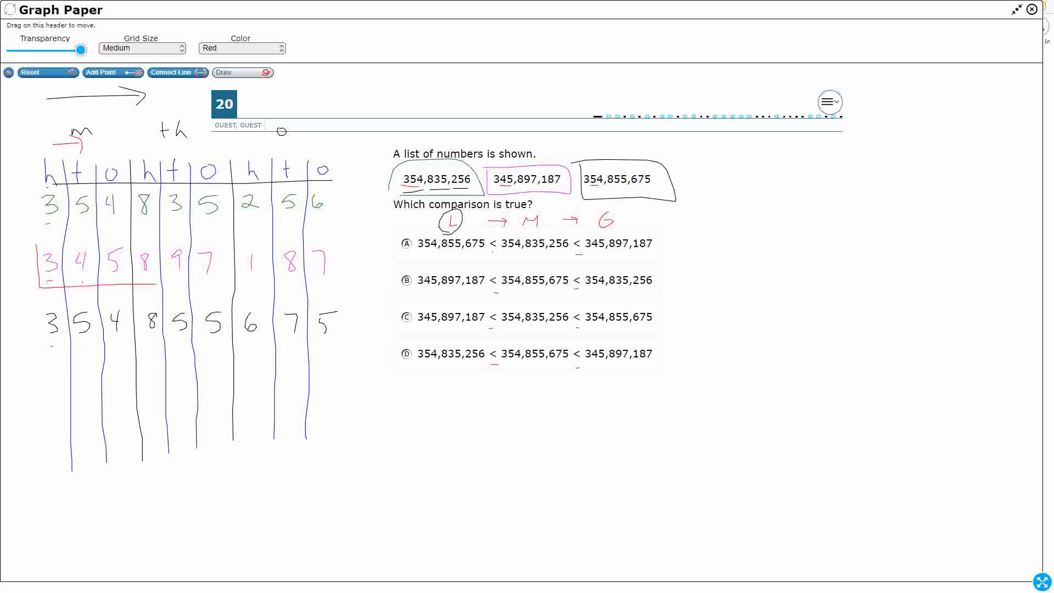
drag(40, 246, 342, 279)
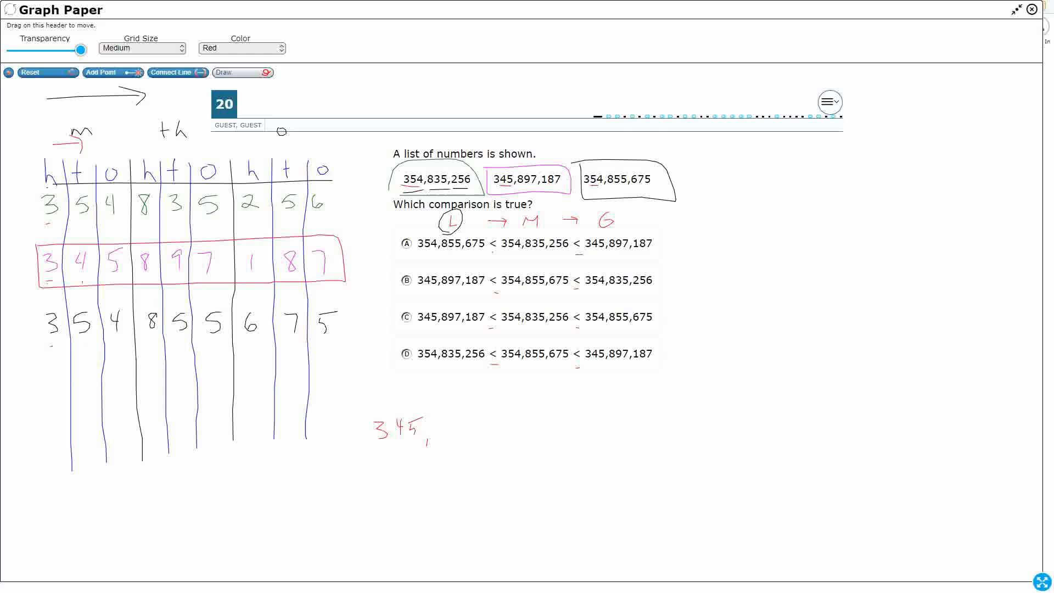
drag(433, 434, 490, 423)
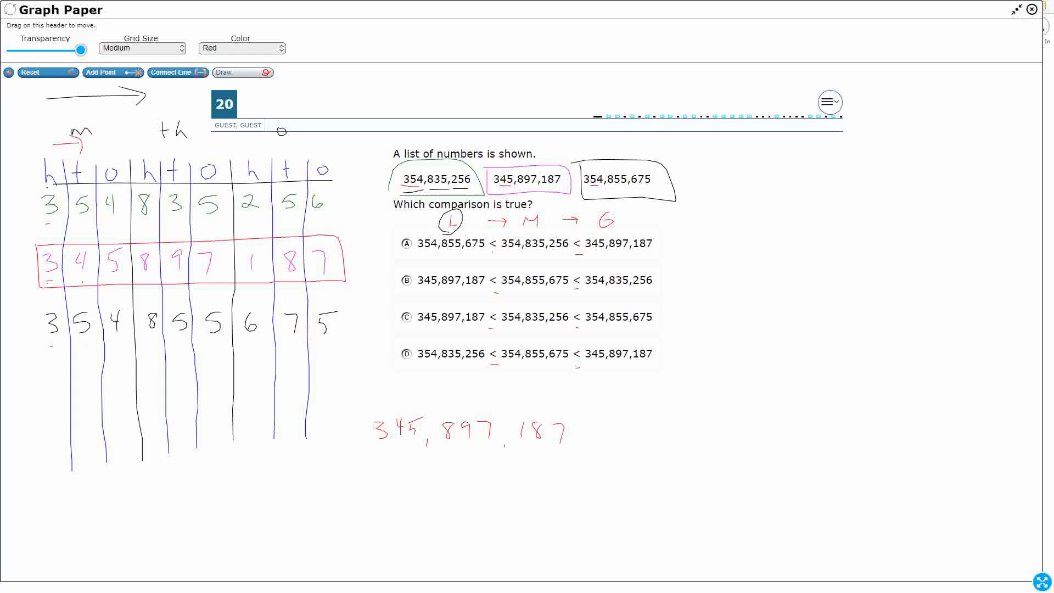
click(241, 47)
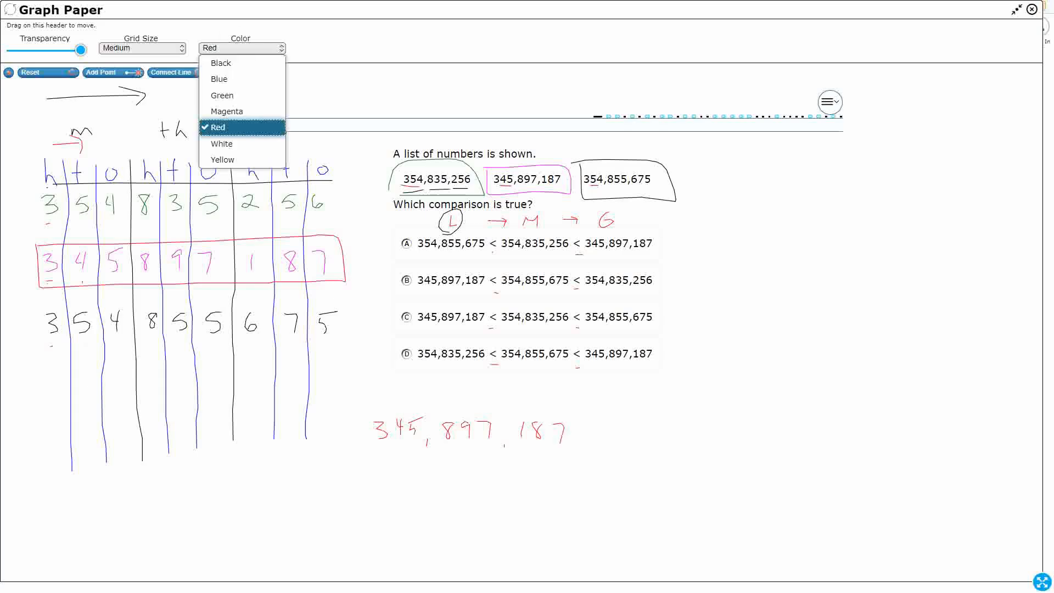
In green, circle row three, draw a curved arrow, circle 354,835 in choice C, and underline 835
click(222, 95)
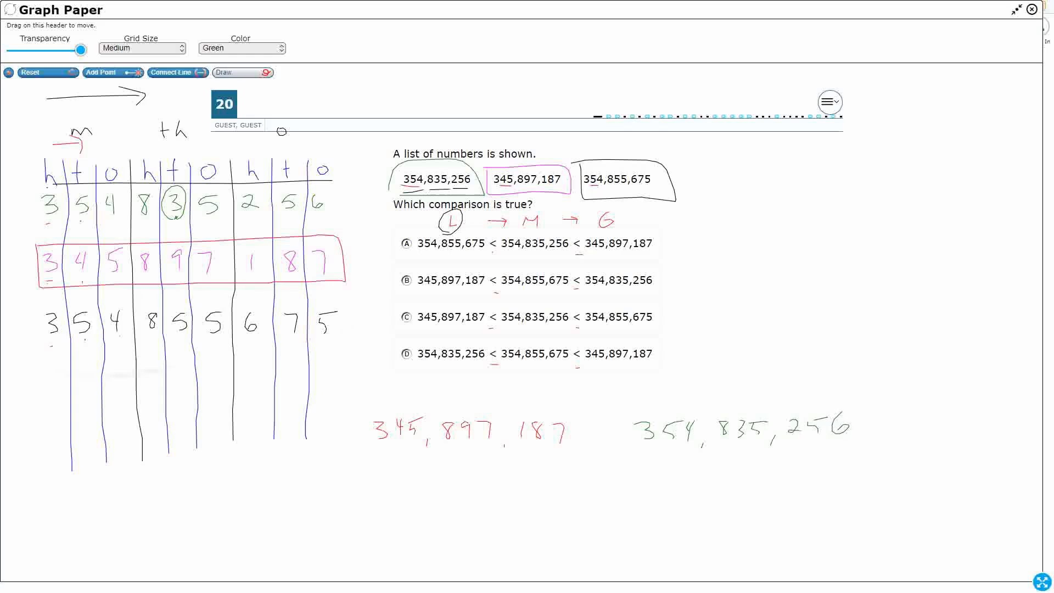
drag(53, 323, 336, 322)
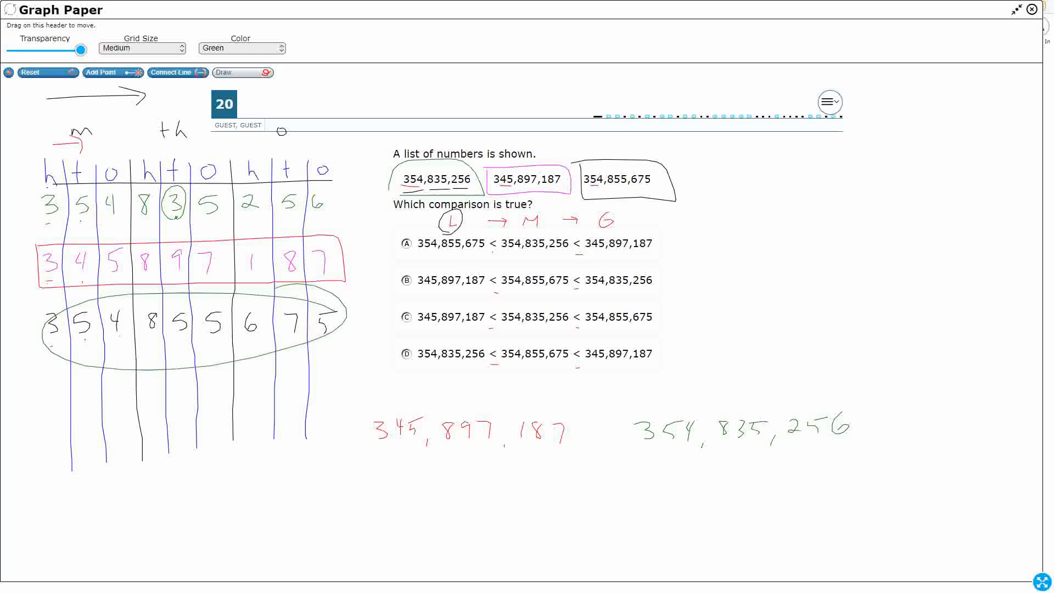
drag(295, 350, 907, 470)
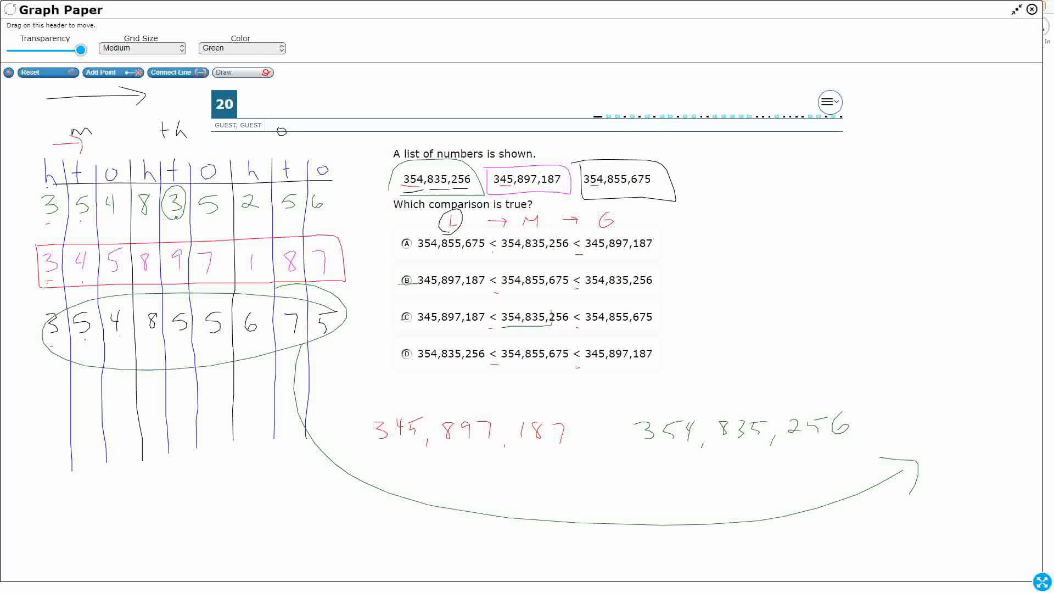
drag(500, 317, 571, 317)
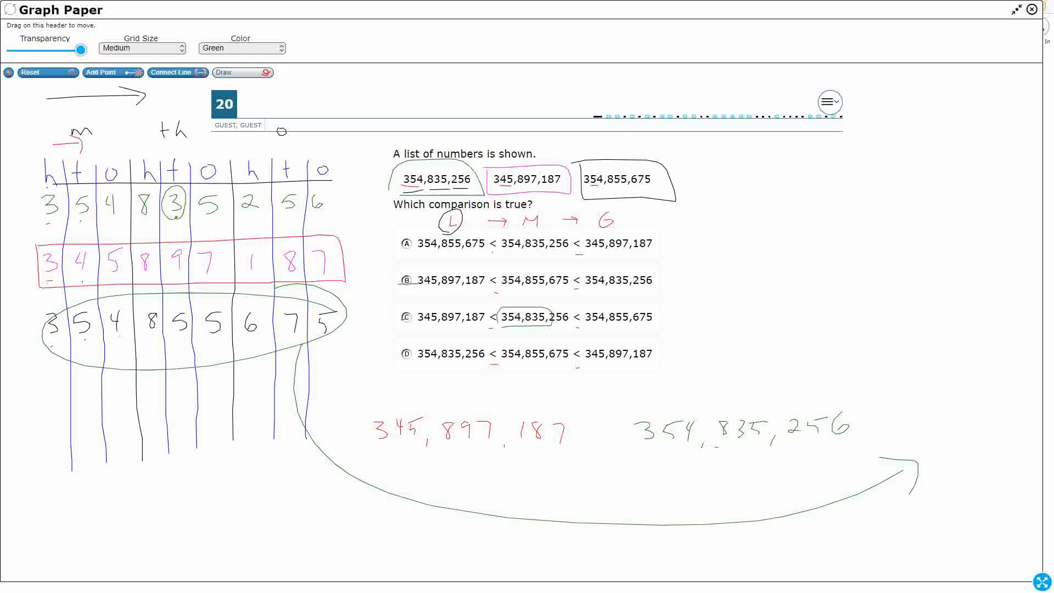
drag(718, 443, 766, 444)
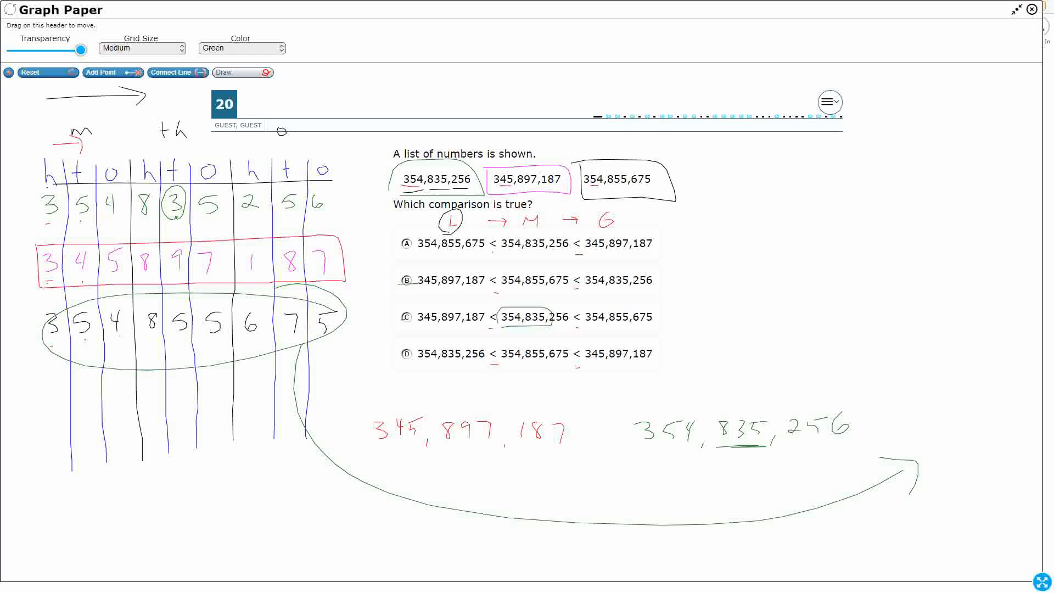